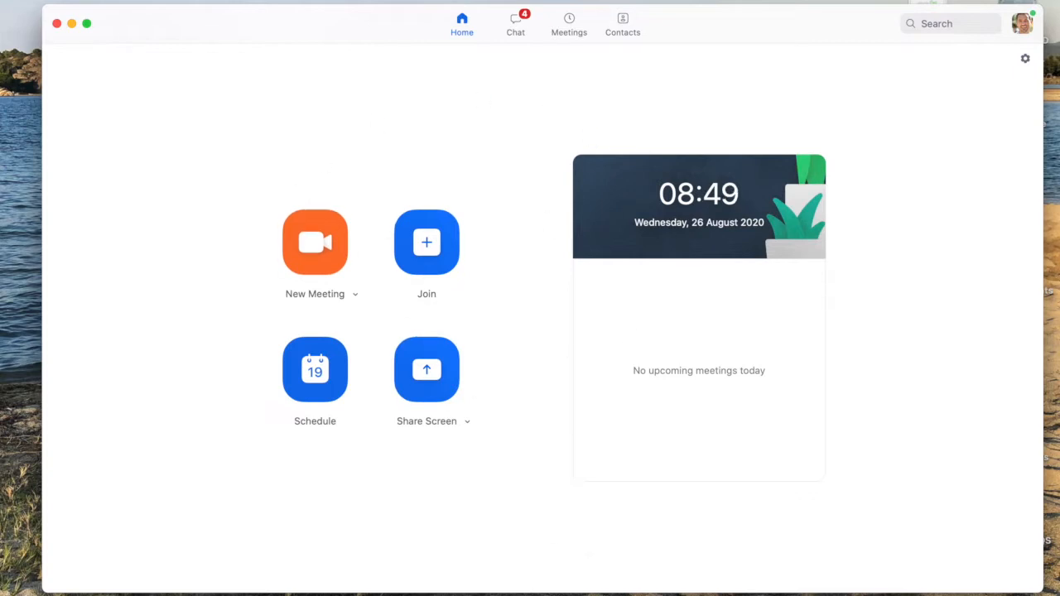
mouse_move(474, 43)
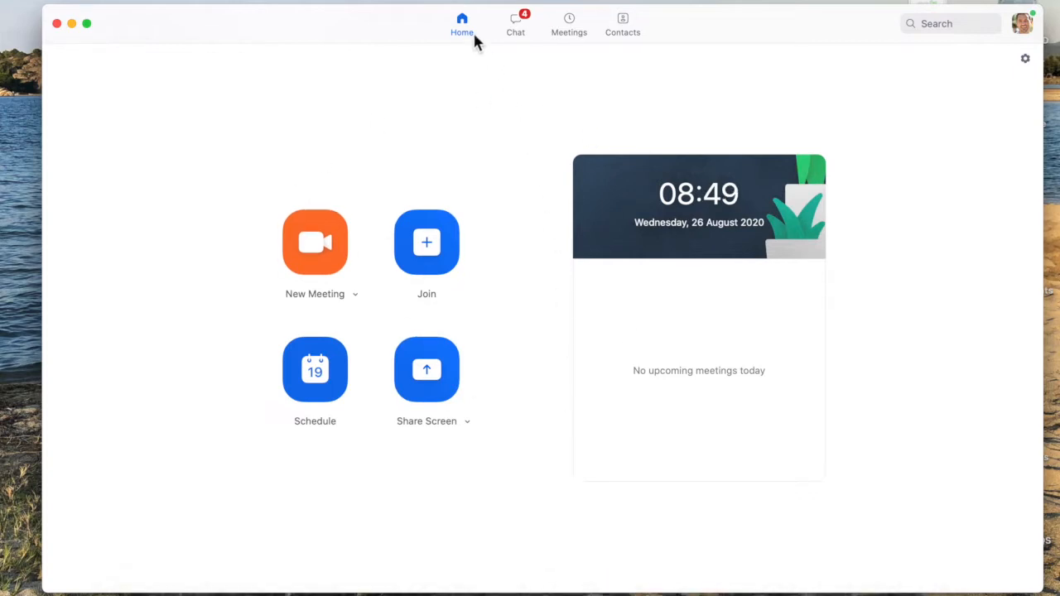
mouse_move(327, 242)
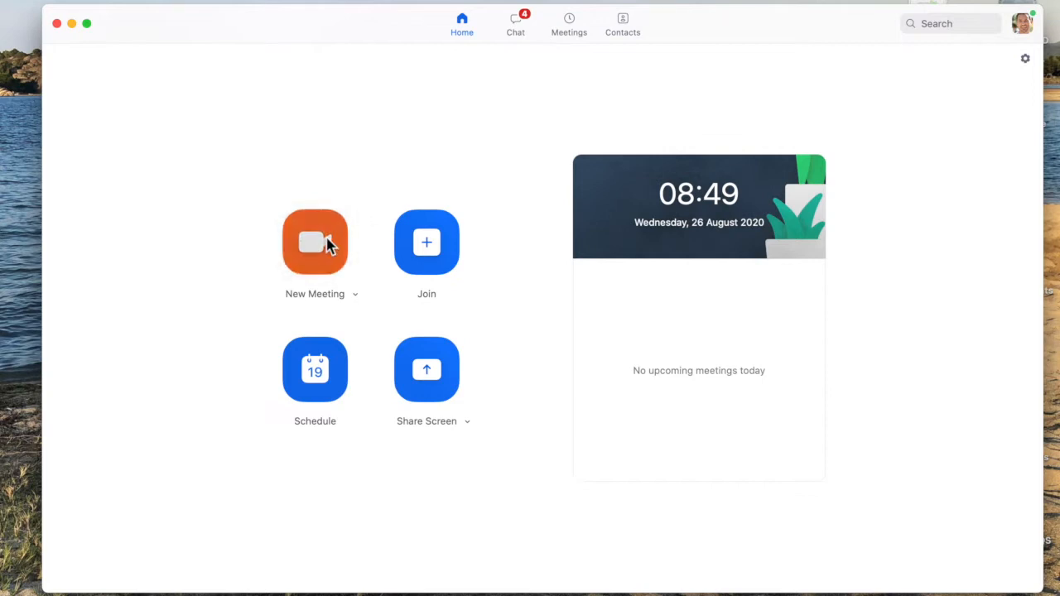
Start a new video meeting and join audio with computer audio.
left_click(315, 242)
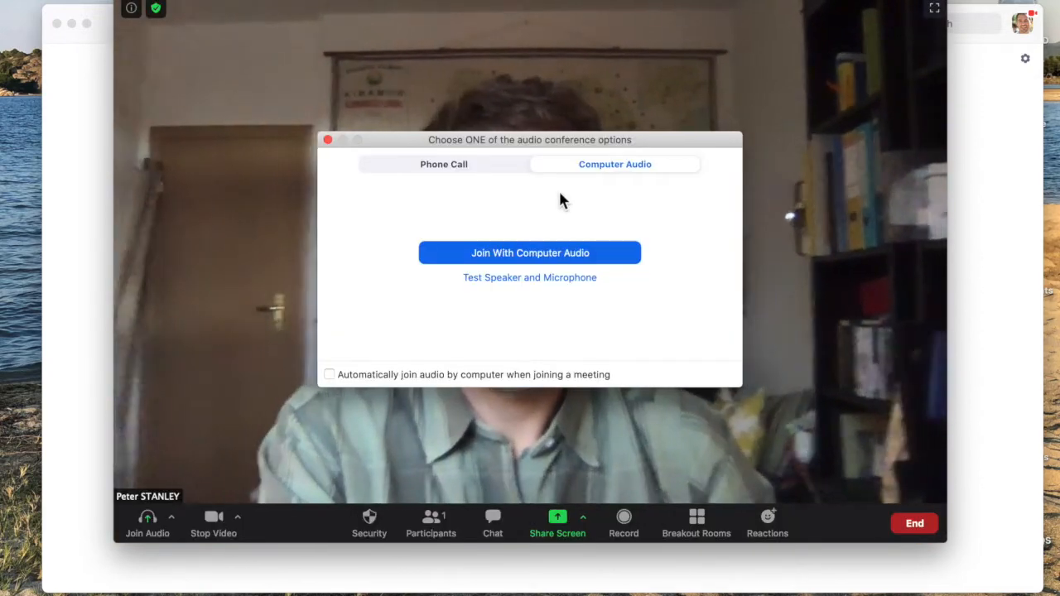
mouse_move(550, 254)
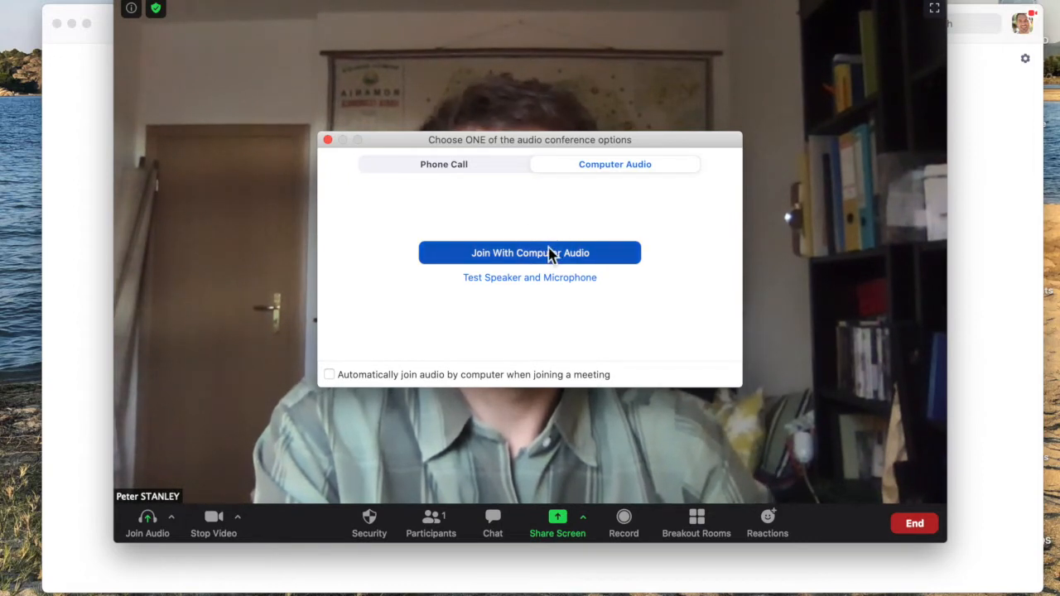
left_click(529, 253)
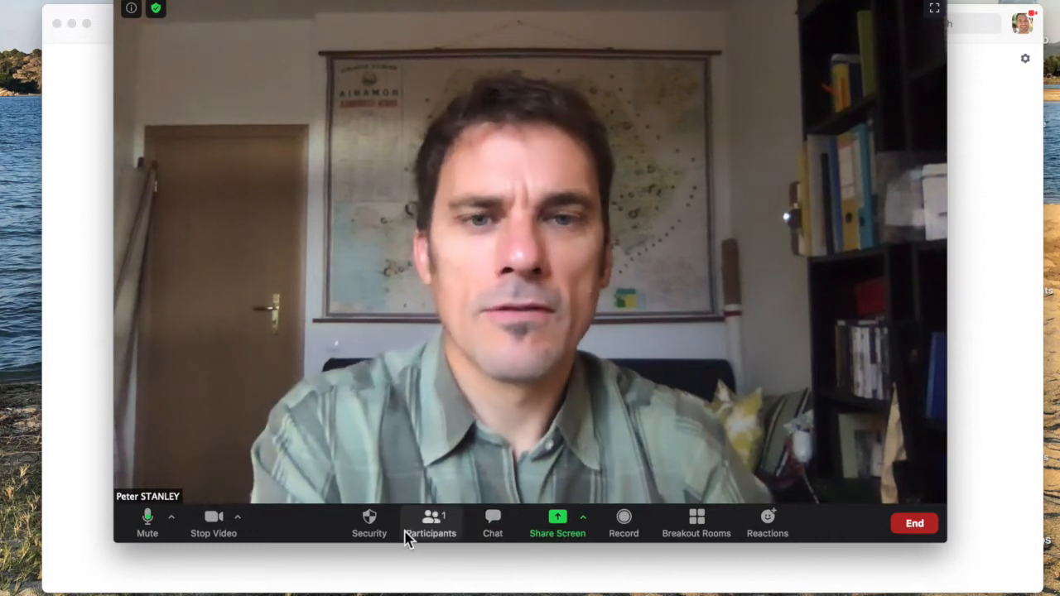
mouse_move(214, 521)
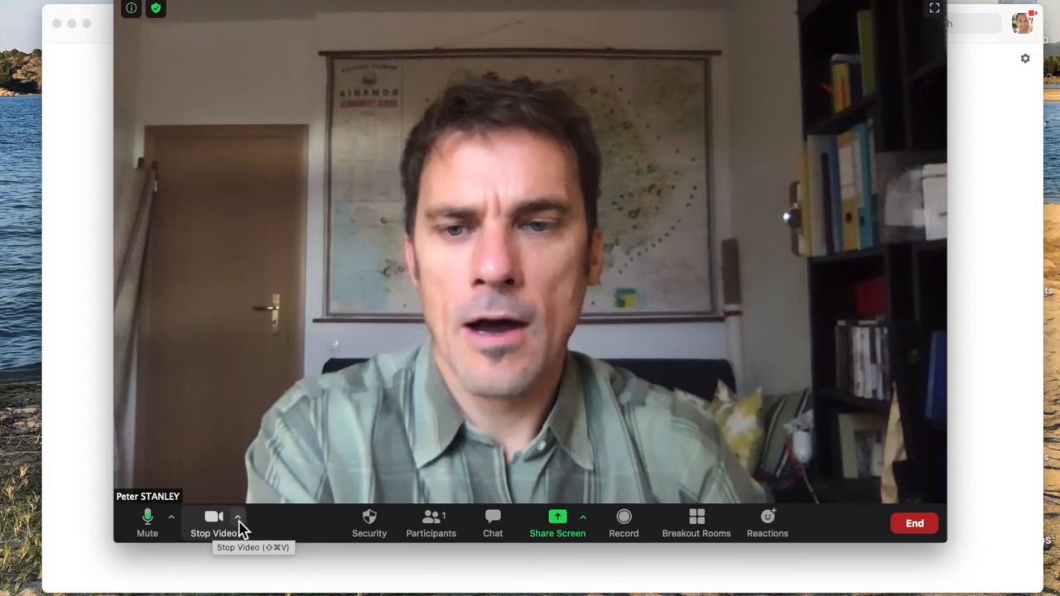
Turn the camera video off and back on, then open the camera options menu.
left_click(212, 516)
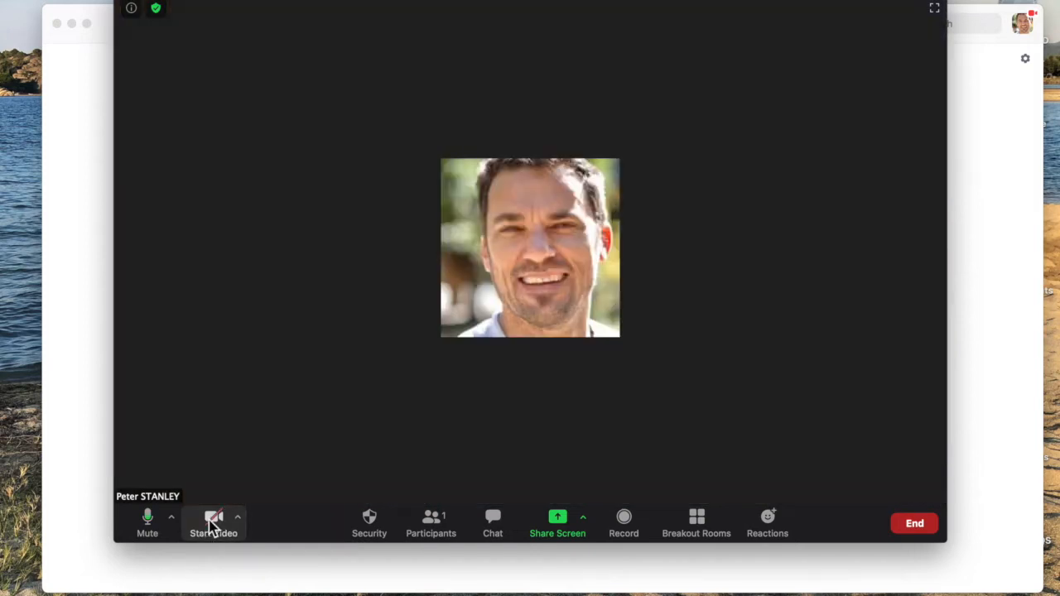
left_click(214, 521)
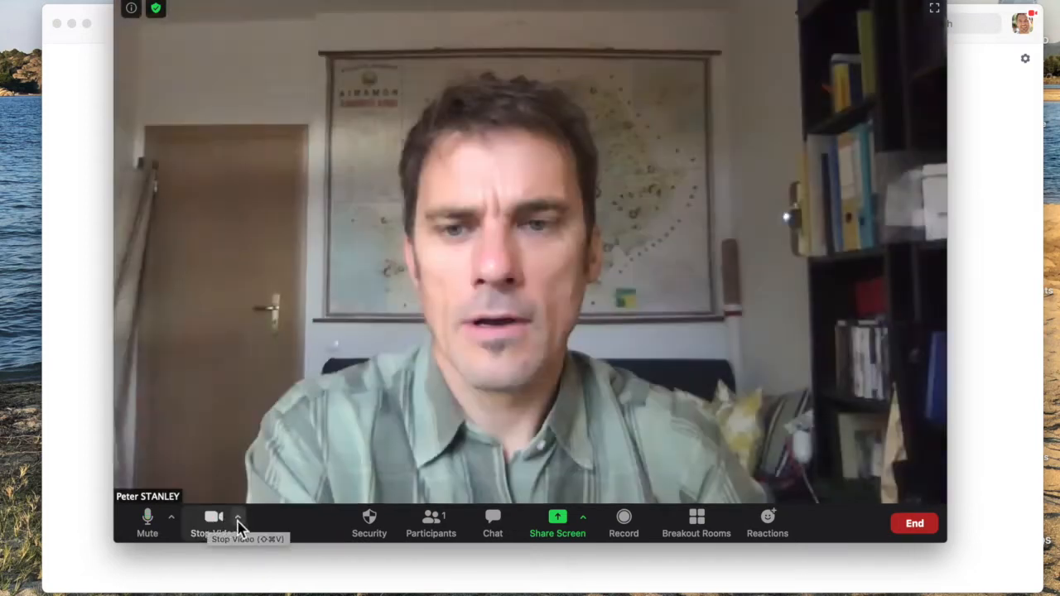
left_click(238, 516)
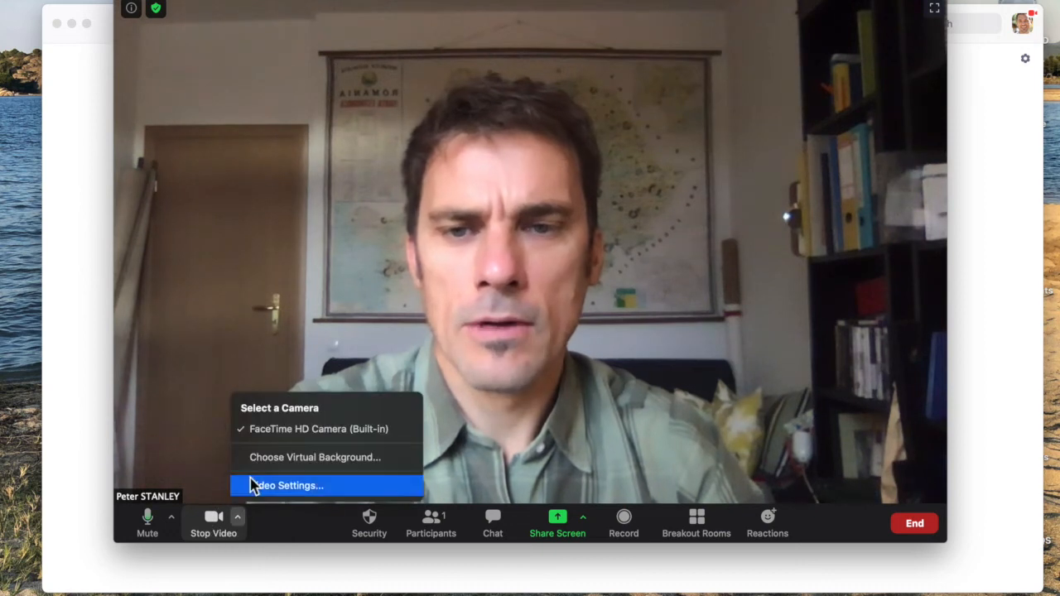
mouse_move(261, 457)
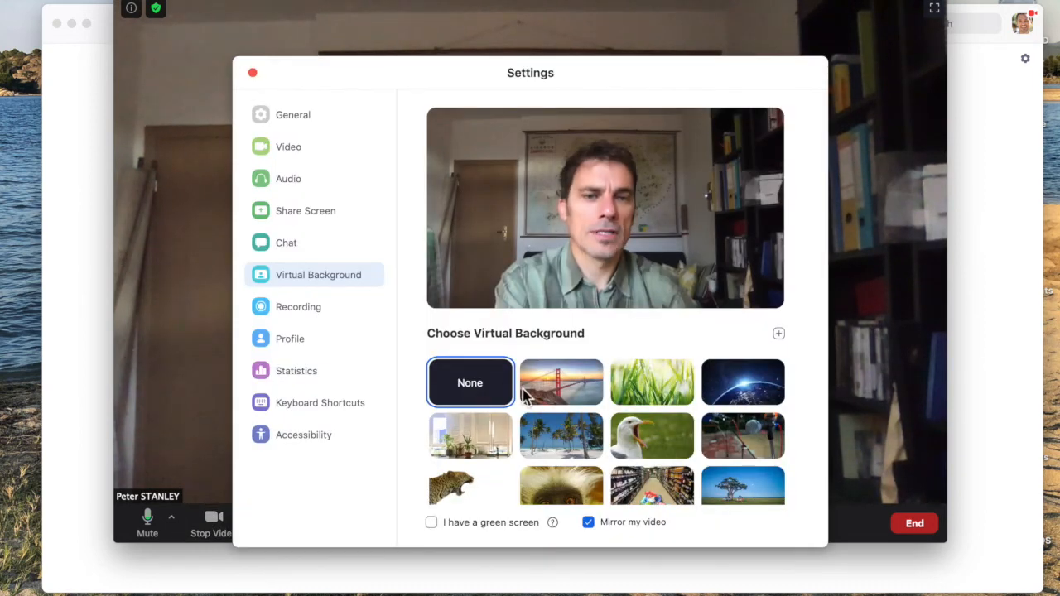
left_click(560, 382)
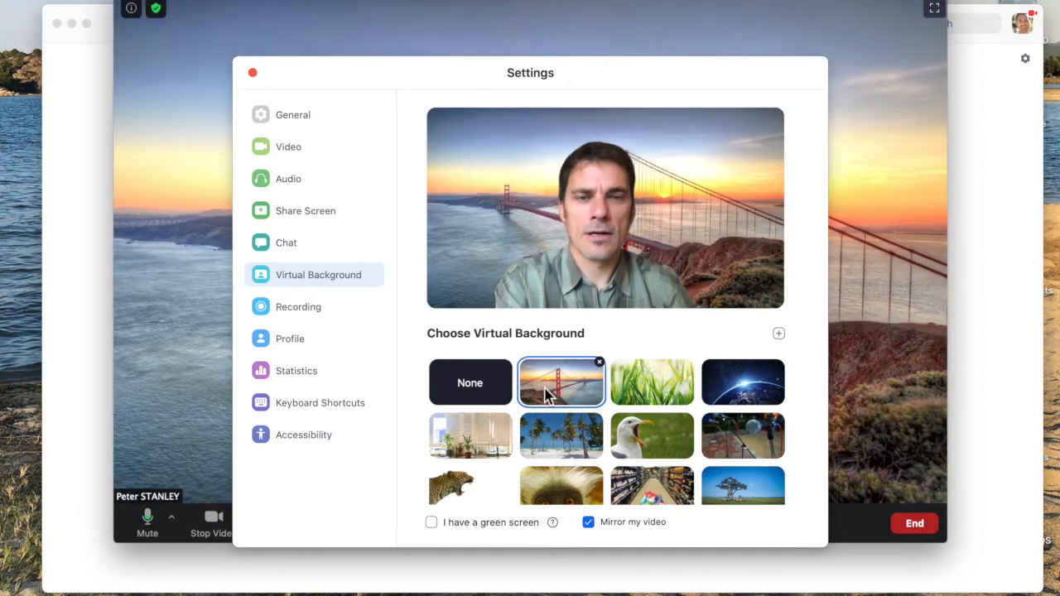
mouse_move(652, 381)
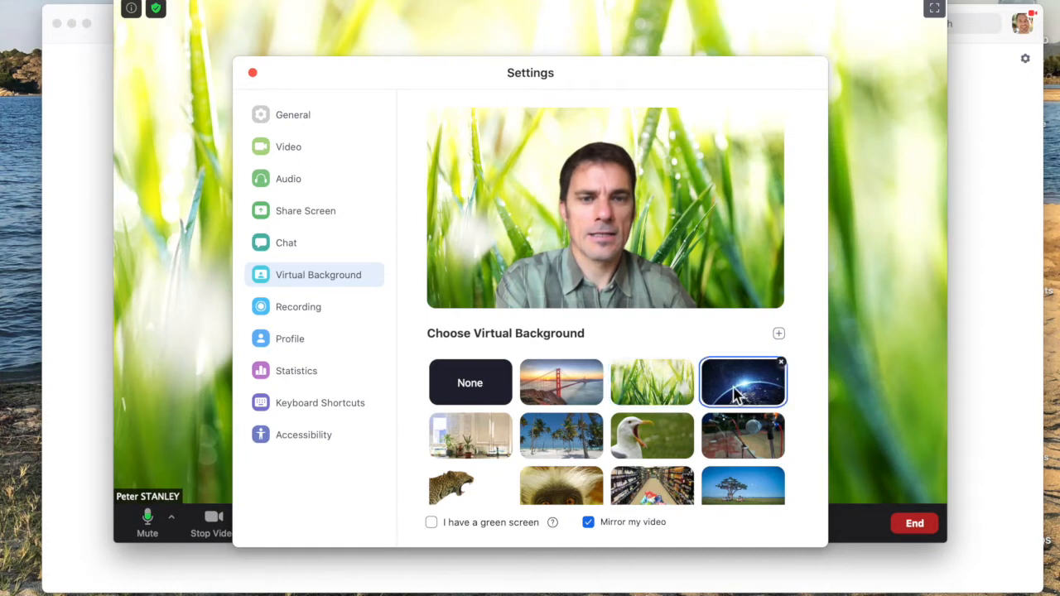
left_click(741, 381)
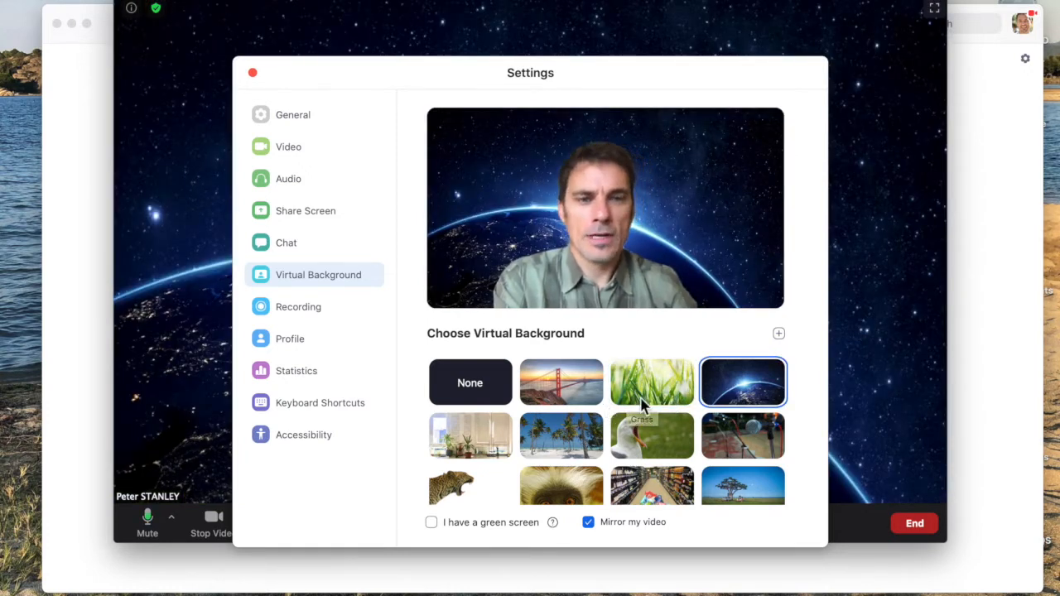
mouse_move(651, 430)
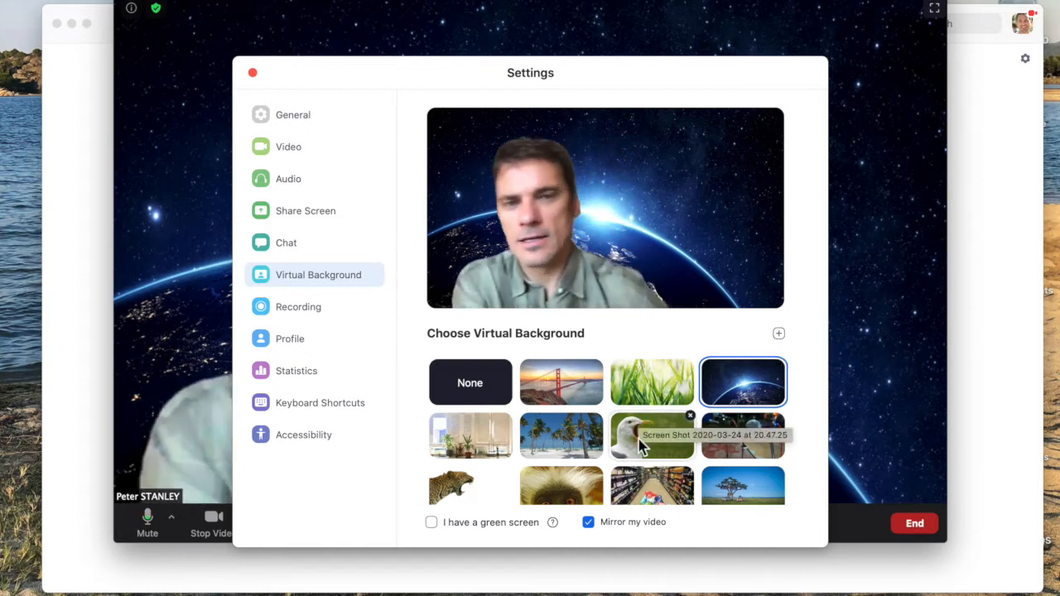
left_click(651, 435)
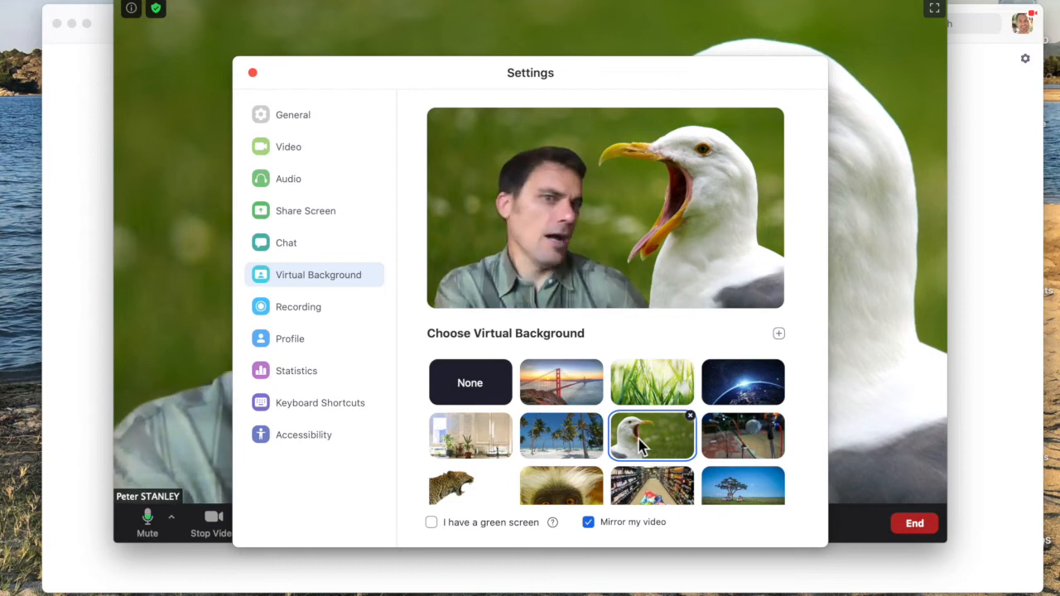
mouse_move(469, 487)
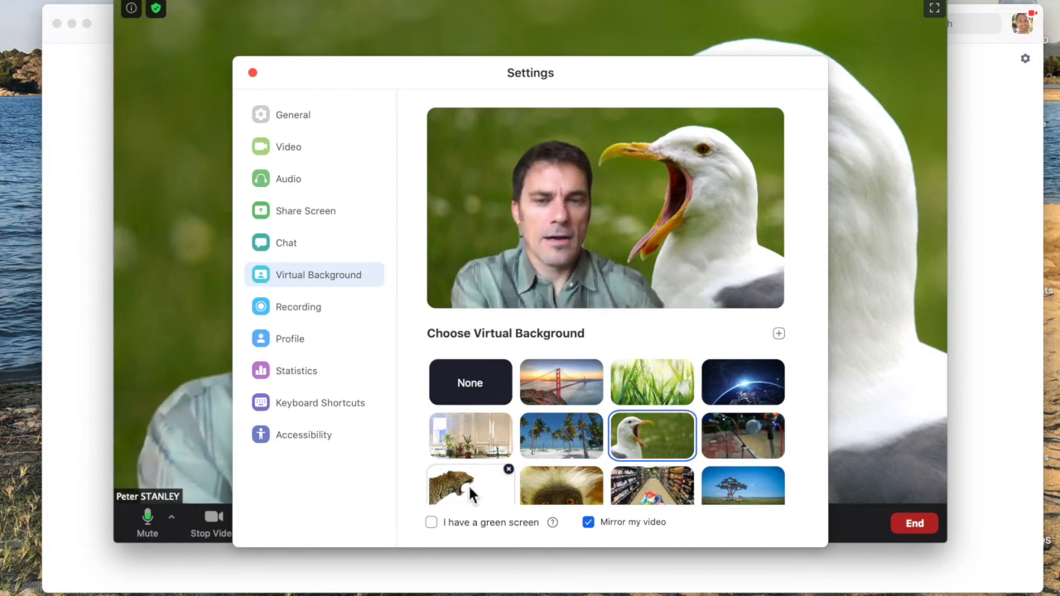
left_click(470, 487)
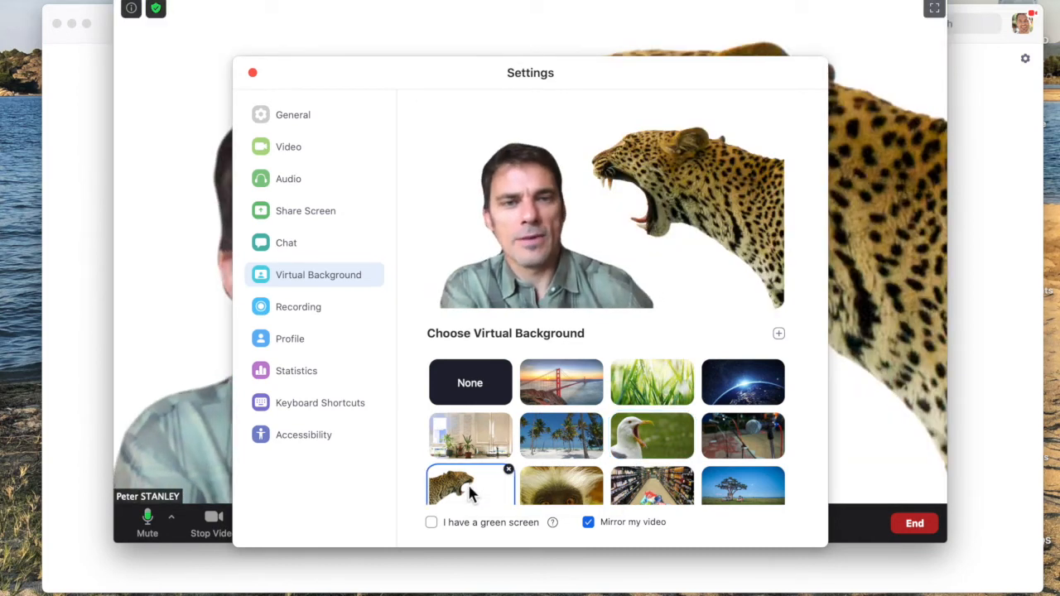
scroll("down", 3)
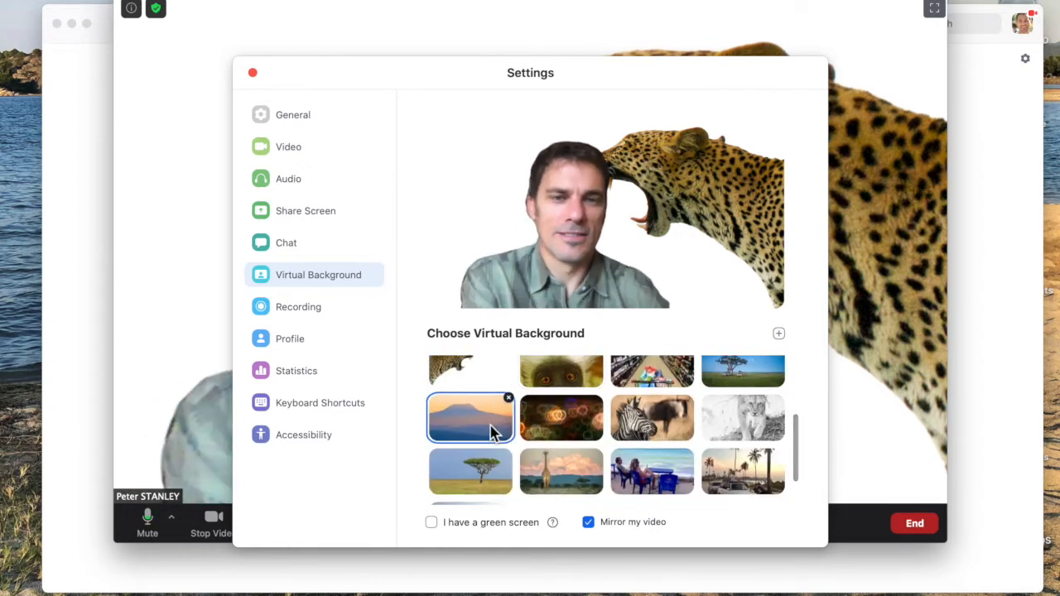
left_click(470, 417)
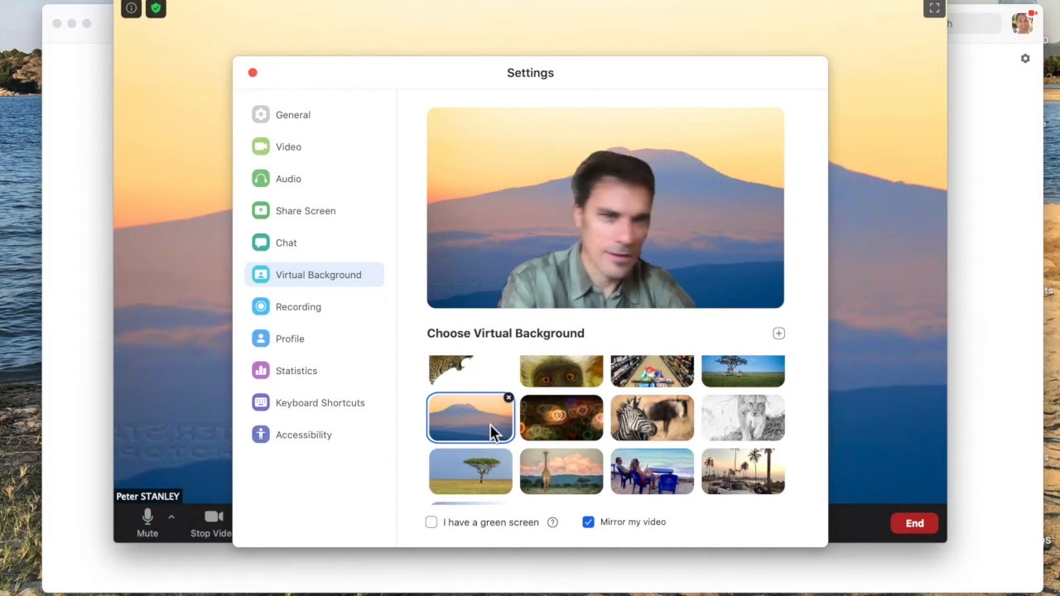
left_click(469, 383)
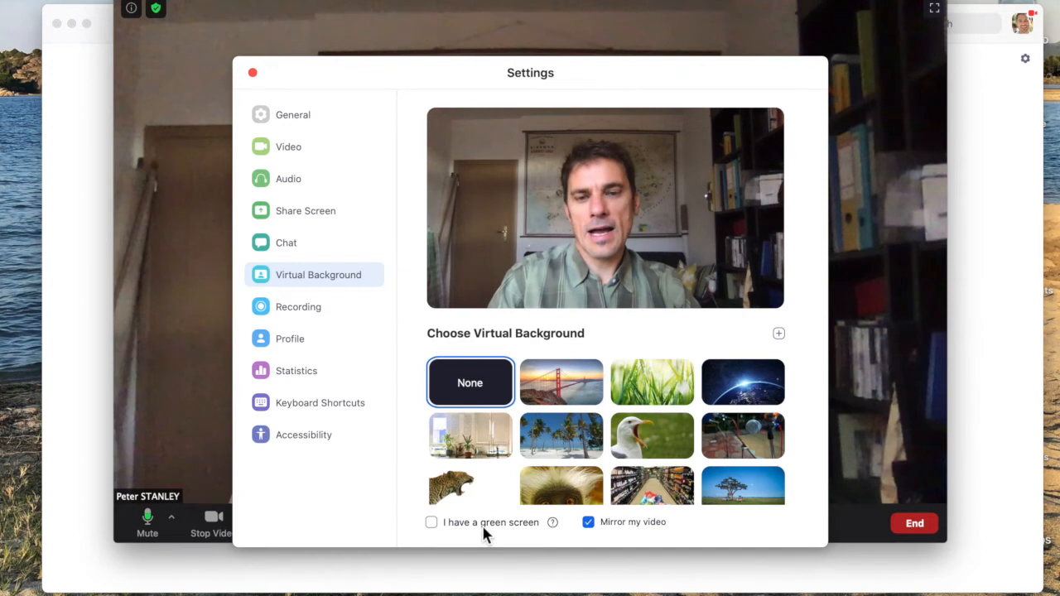
Enable 'I have a green screen' and apply the grass background.
left_click(431, 521)
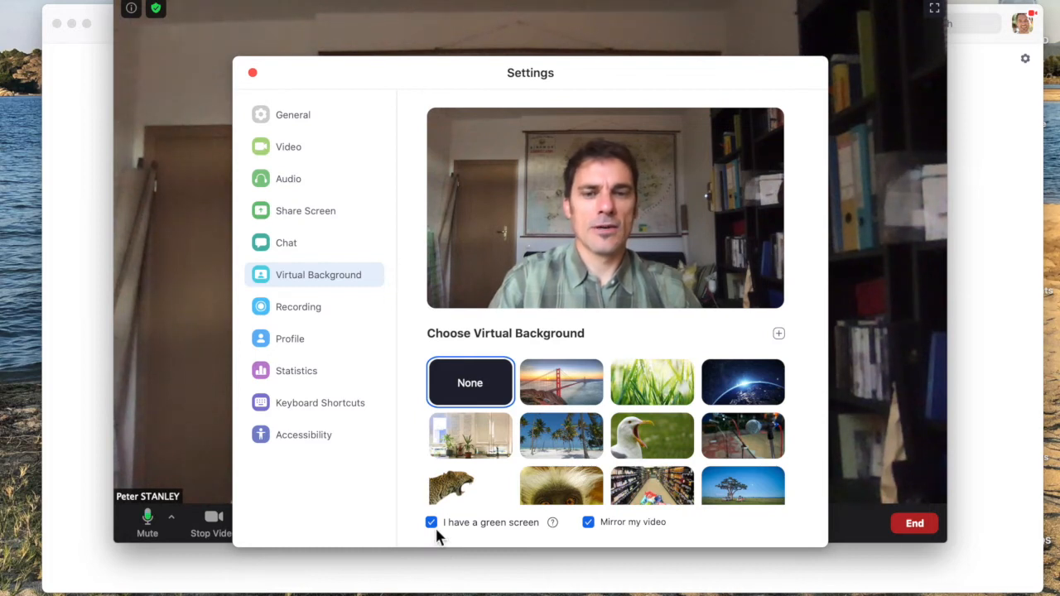
mouse_move(623, 322)
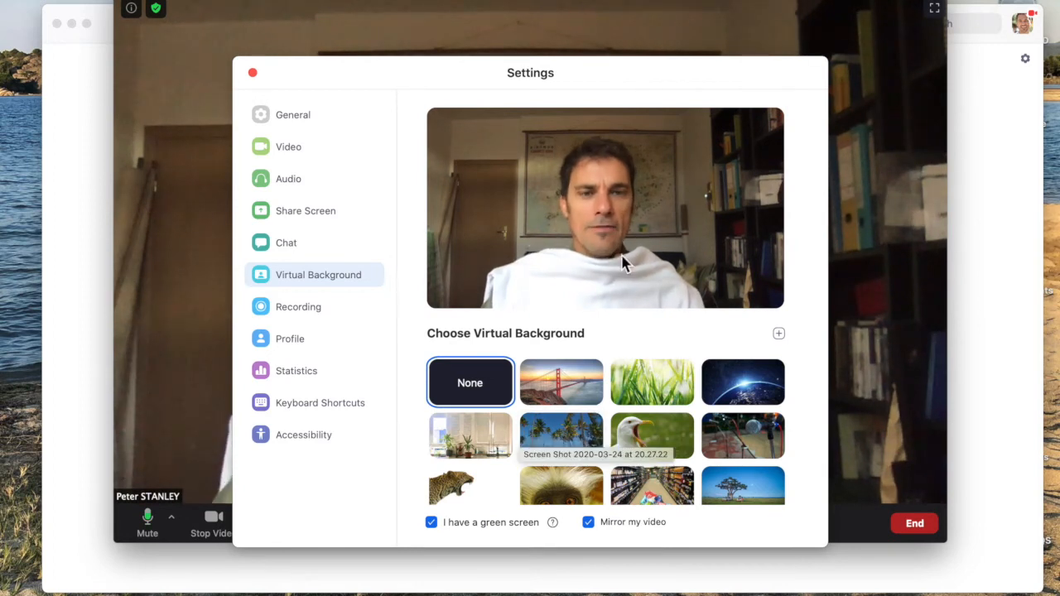
mouse_move(652, 435)
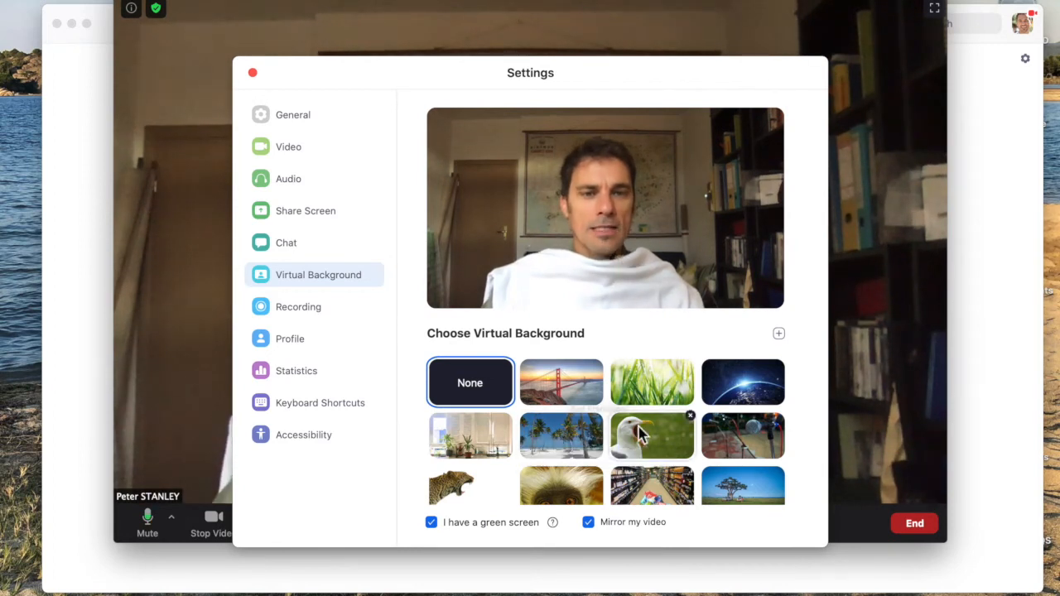
left_click(652, 381)
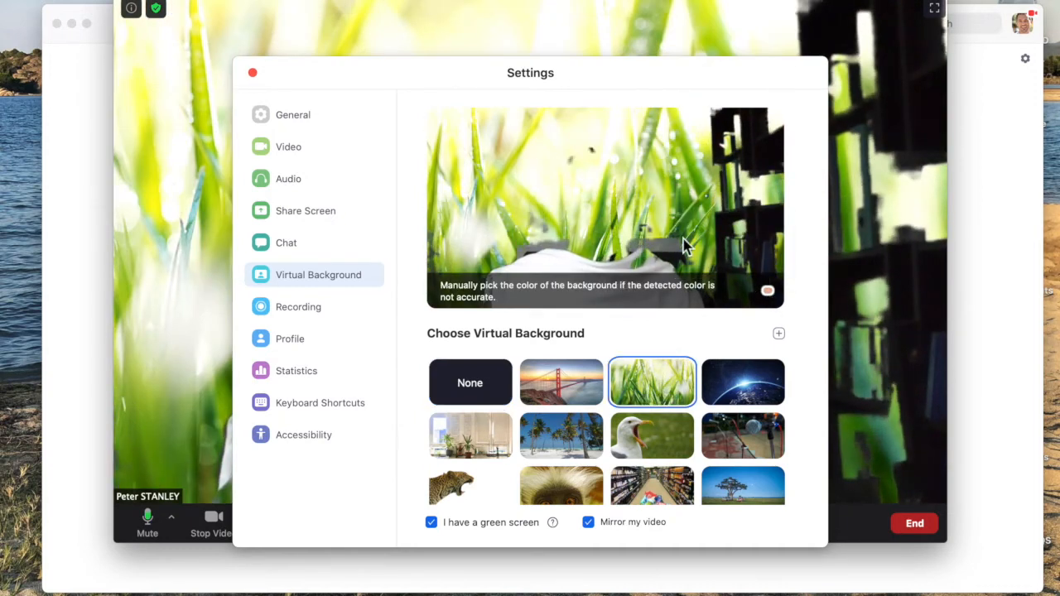
mouse_move(766, 292)
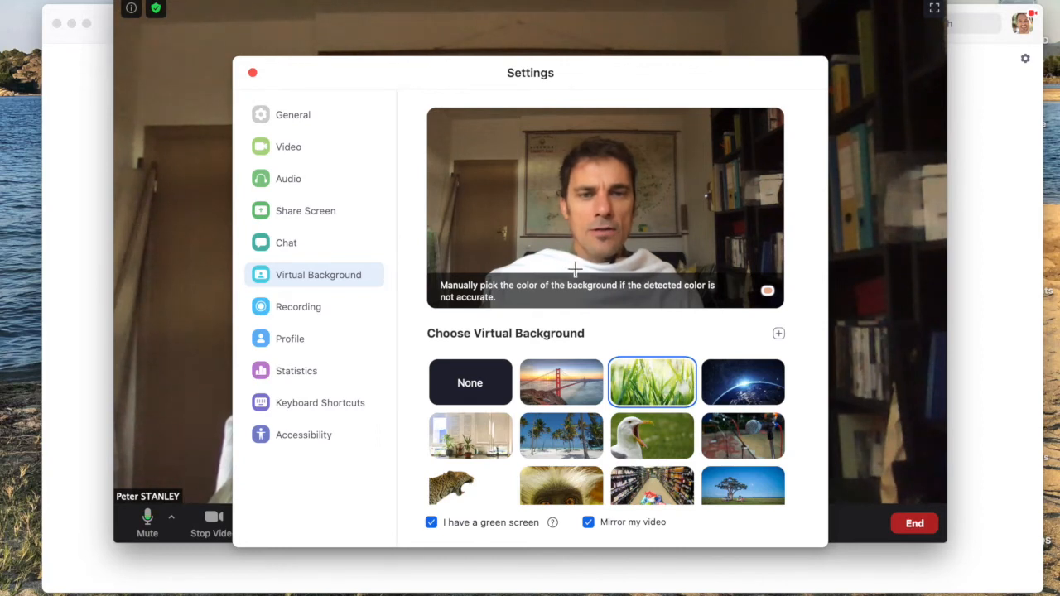
Pick the shirt colour as the green-screen colour and apply the earth-from-space background.
left_click(767, 290)
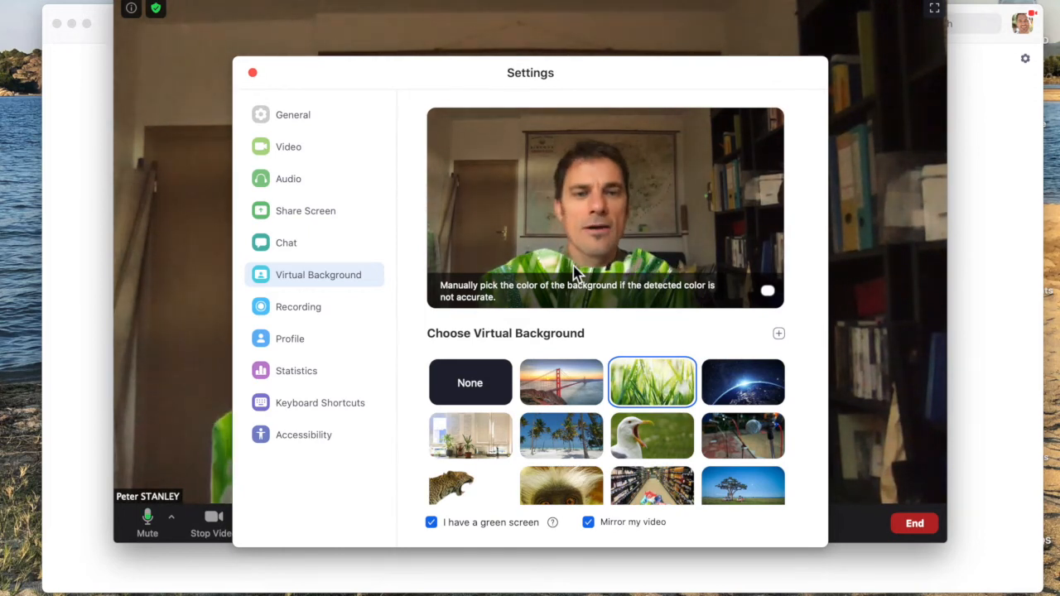
left_click(743, 382)
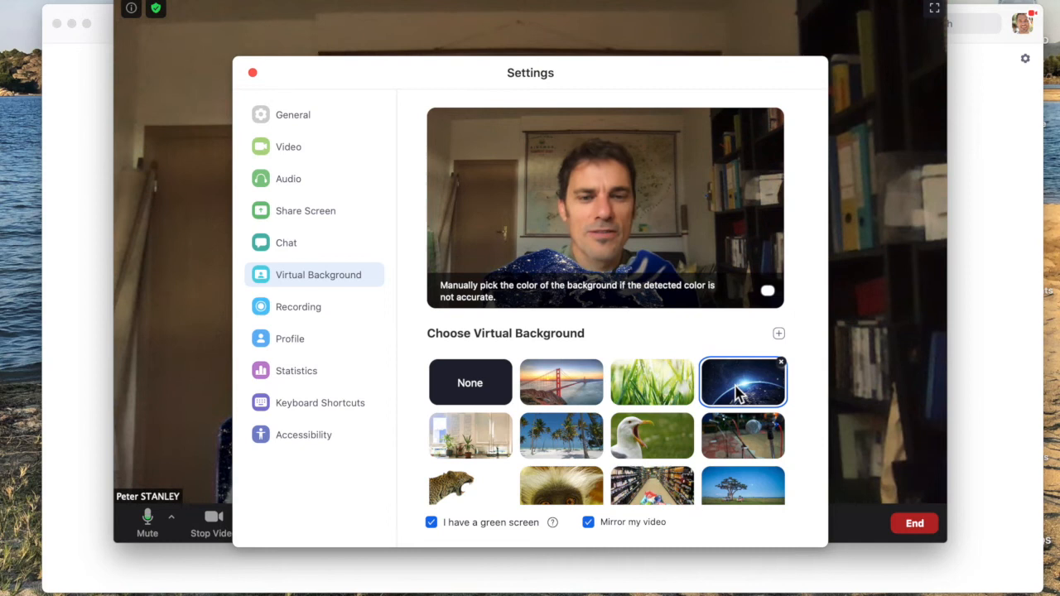
mouse_move(651, 382)
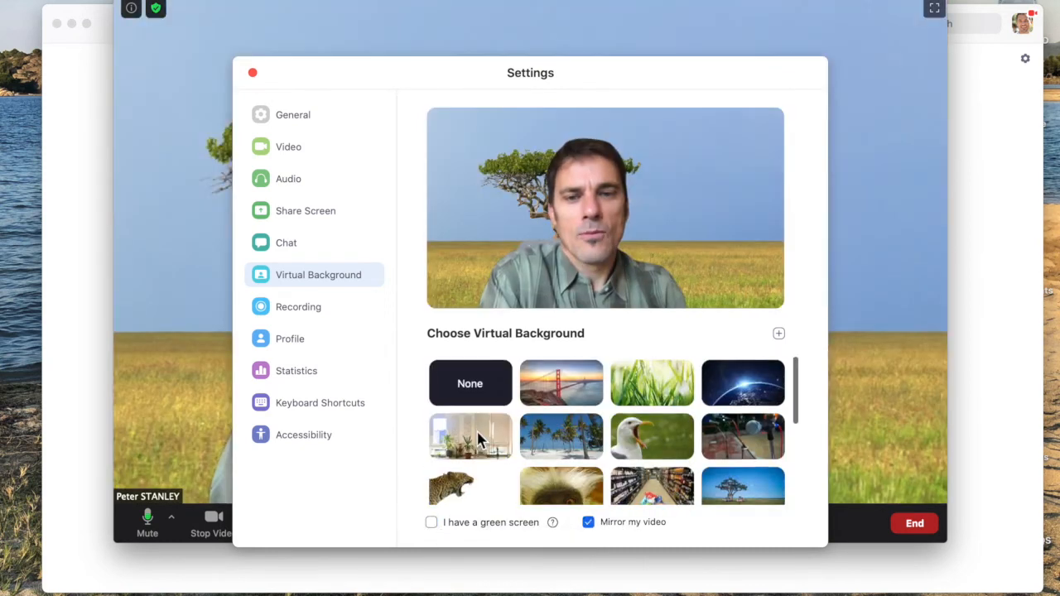
Apply the bright office-with-plants virtual background.
left_click(469, 436)
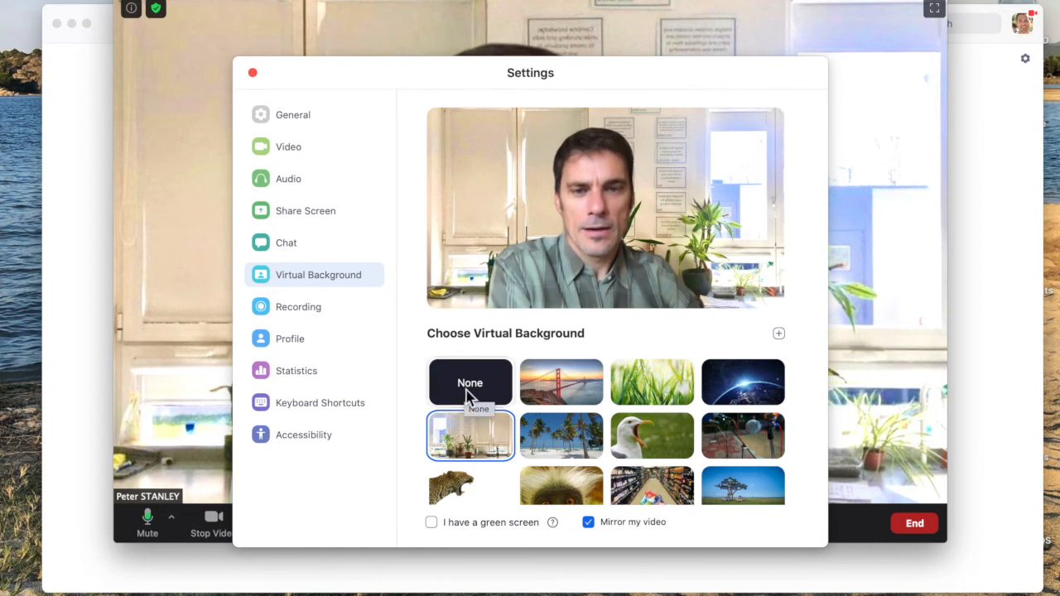
Set the virtual background to None and close the Settings window.
left_click(470, 381)
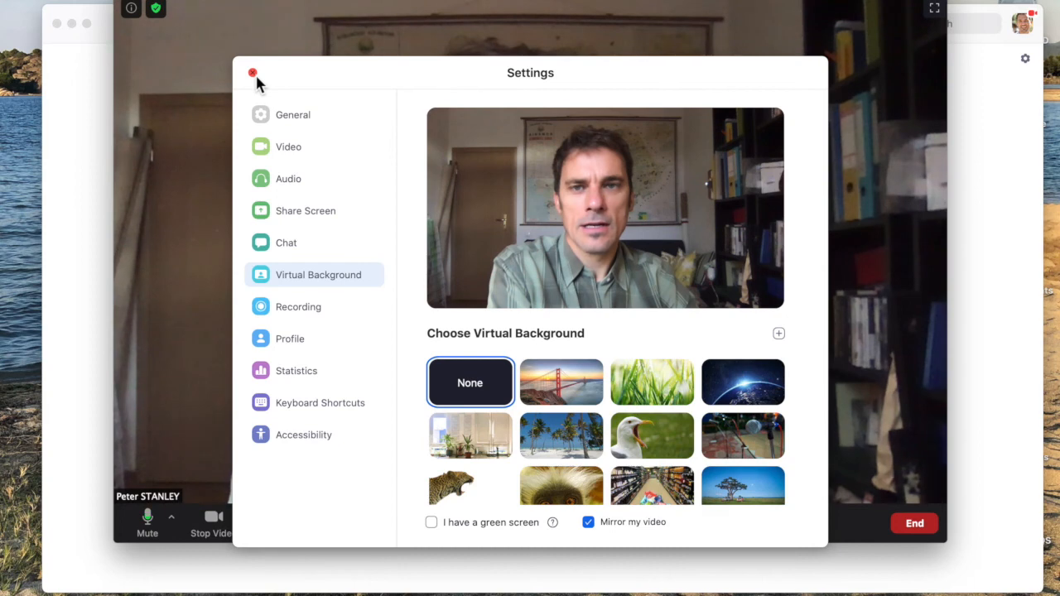
left_click(253, 72)
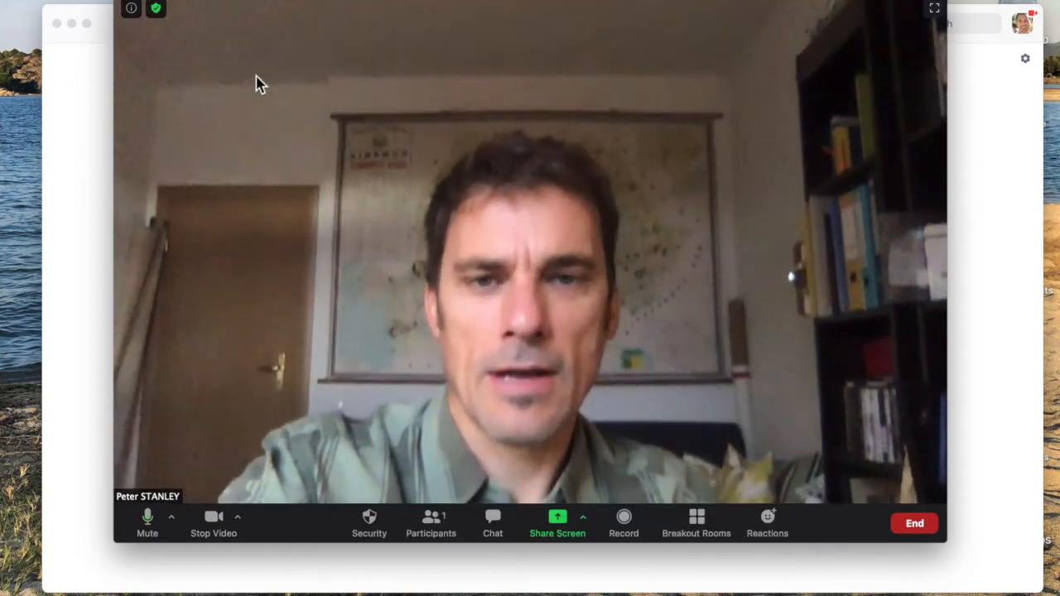